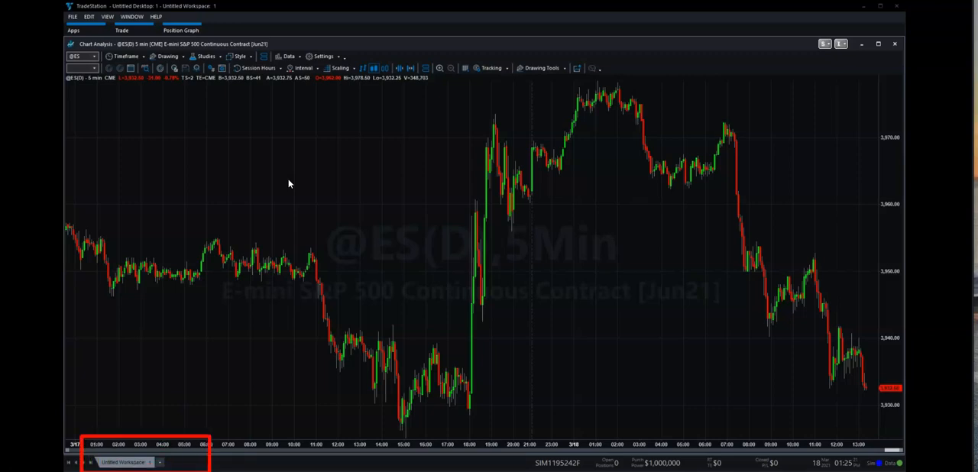
# Start adding a strategy to the ES 5-minute chart from the Studies menu.
pyautogui.click(205, 58)
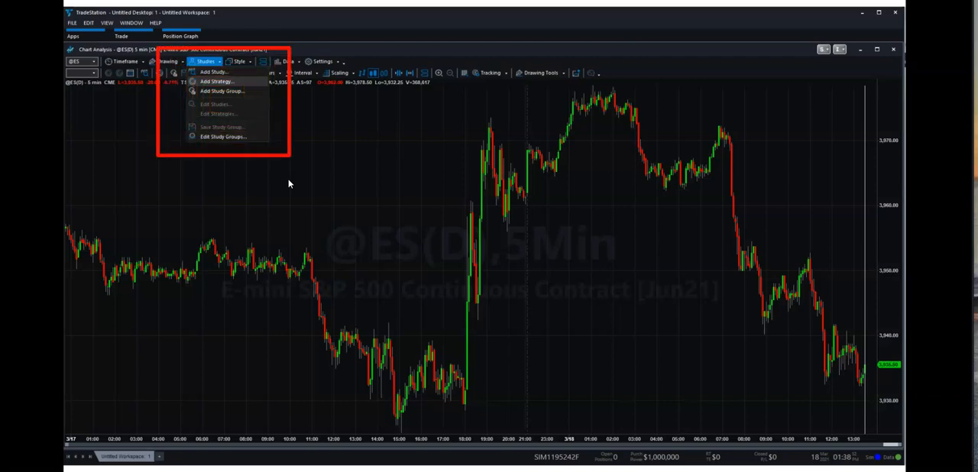
pyautogui.click(217, 82)
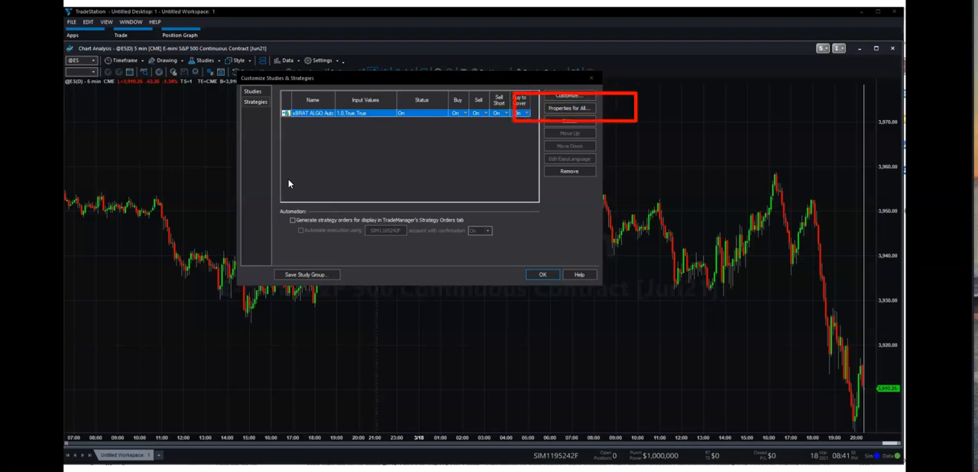
# In Properties for All, fill limit orders only when trade price exceeds the limit price.
pyautogui.click(569, 107)
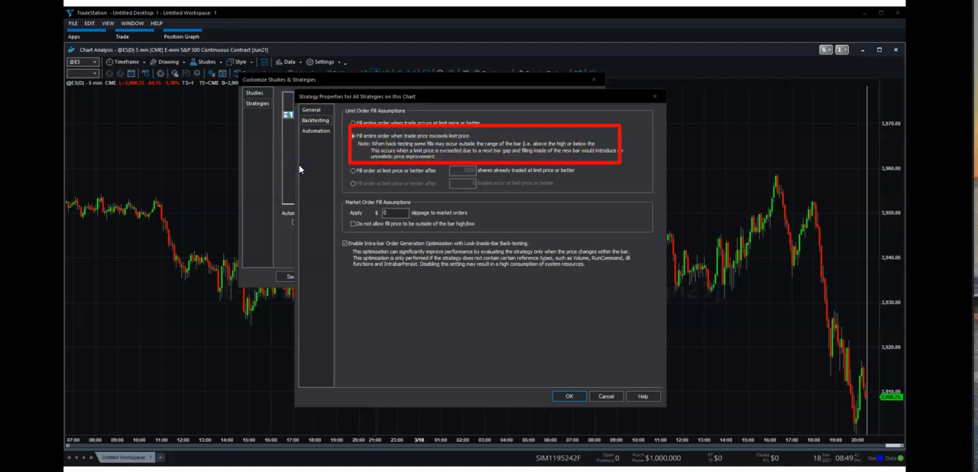
pyautogui.click(353, 136)
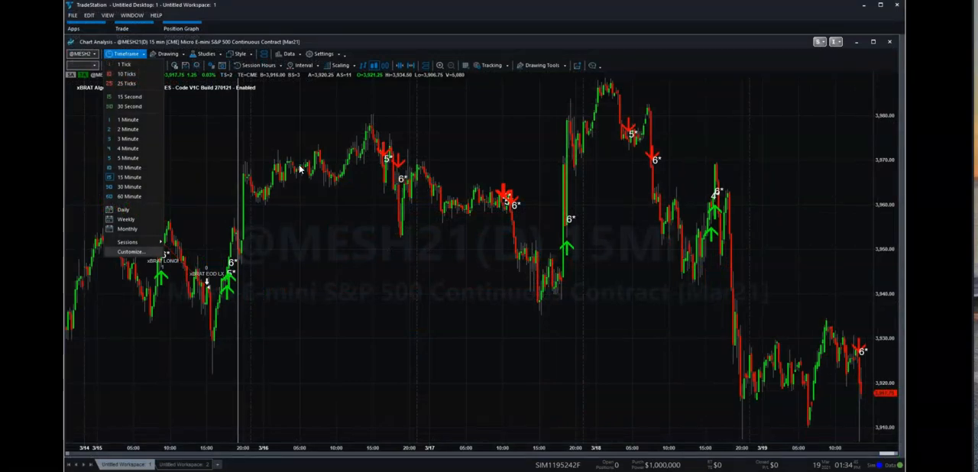
pyautogui.moveTo(131, 251)
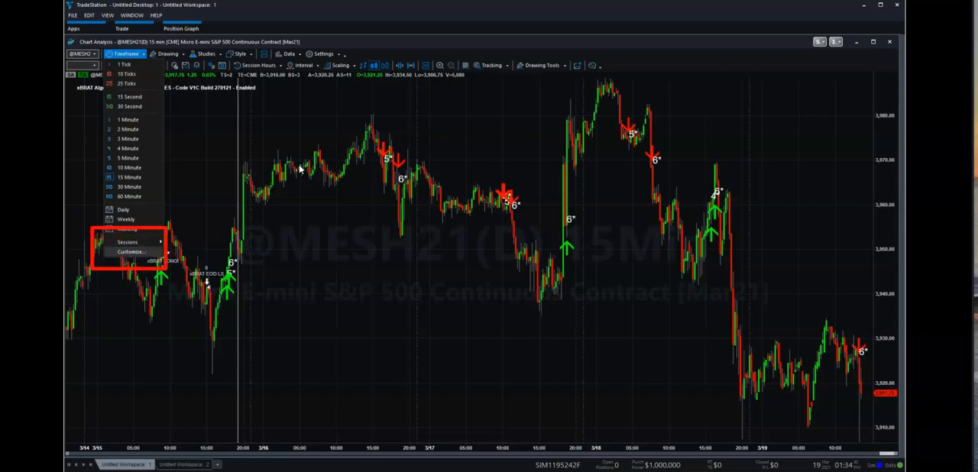
# Set the chart's first data date and display time zone in Timeframe Customize.
pyautogui.click(133, 251)
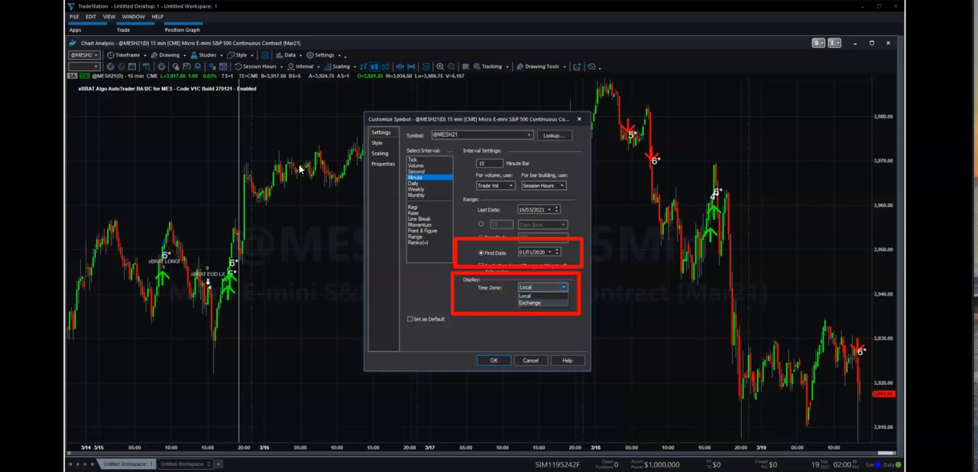
pyautogui.click(494, 361)
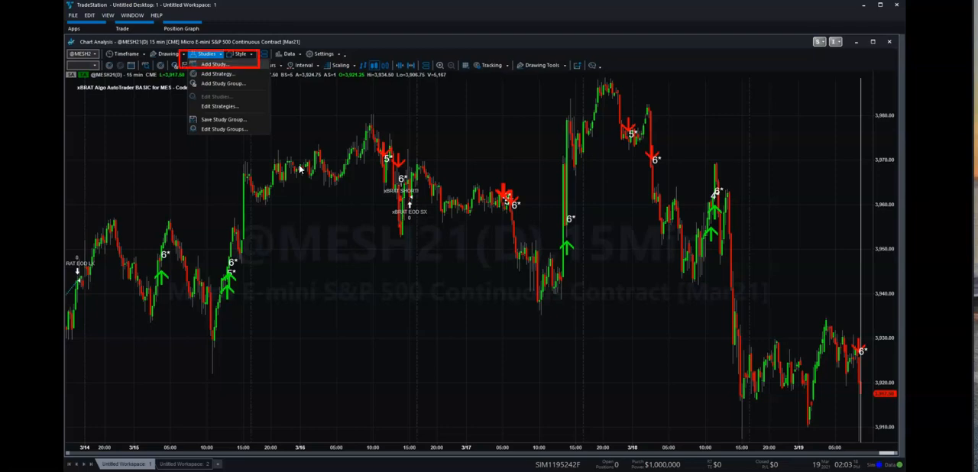
# Add the Heikin-Ashi Candles indicator from the Add Study list.
pyautogui.click(218, 64)
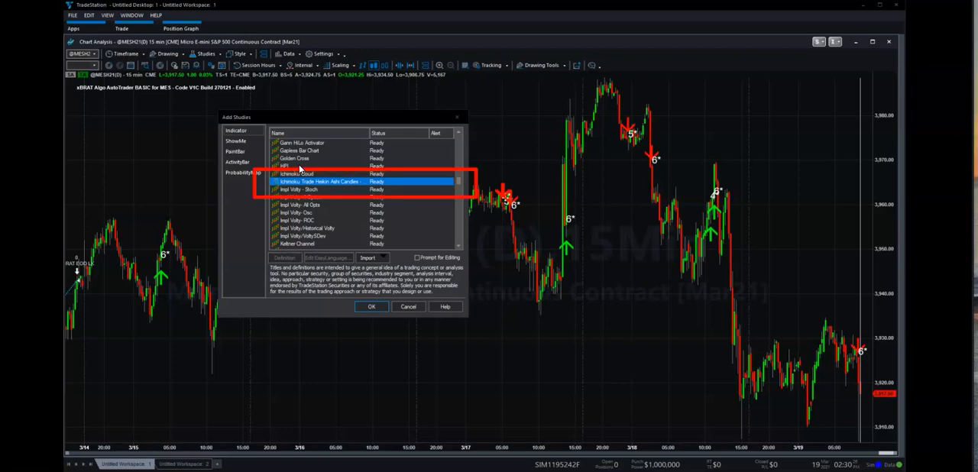
pyautogui.click(288, 54)
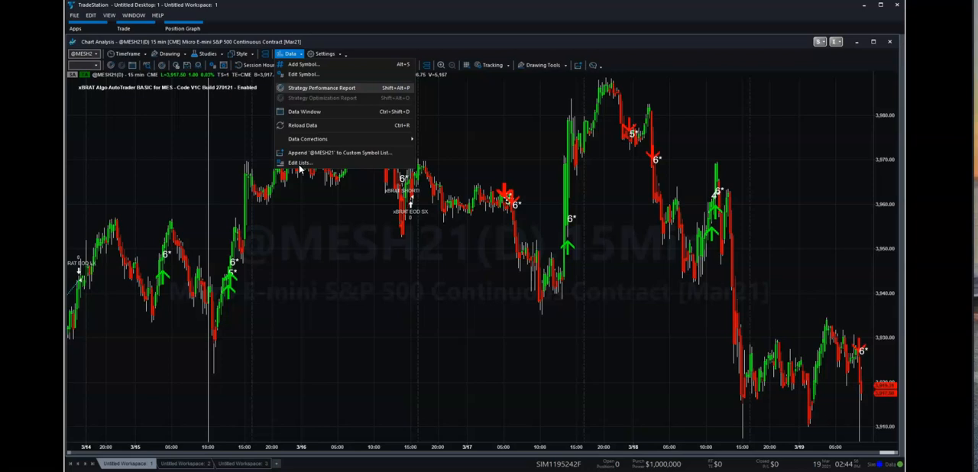
pyautogui.moveTo(322, 88)
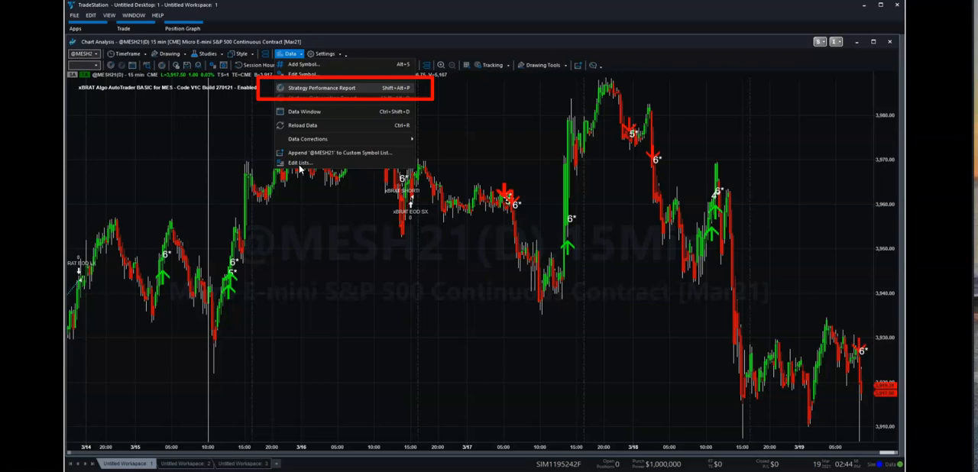
# View the Strategy Performance Report and check Percent Profitable.
pyautogui.click(326, 91)
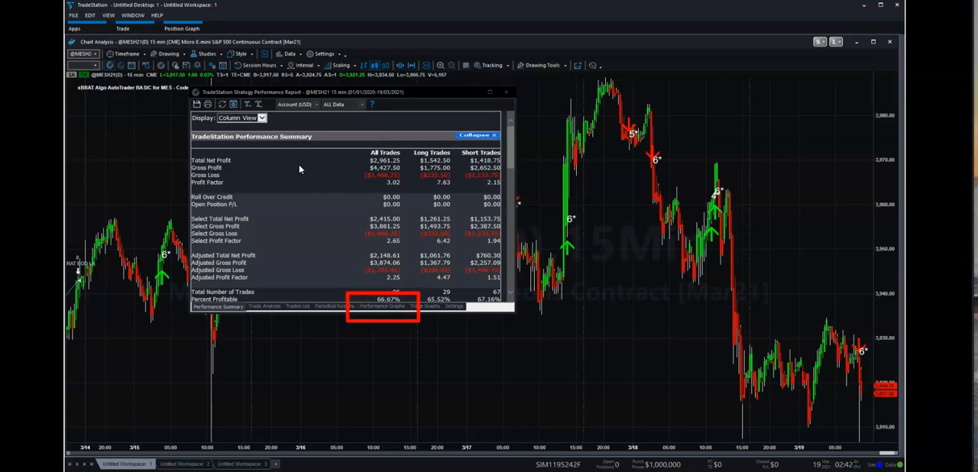
pyautogui.click(397, 306)
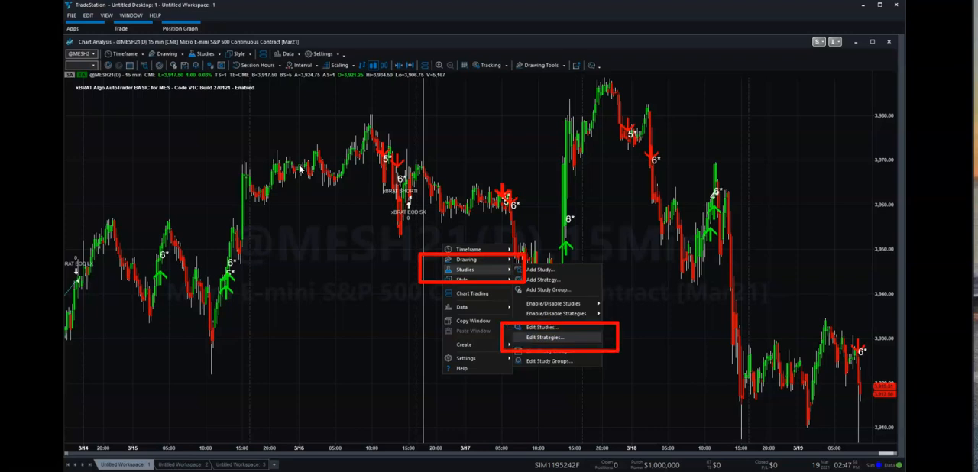
# In Edit Strategies, tick 'Automate execution using' for the xBRAT strategy.
pyautogui.click(549, 336)
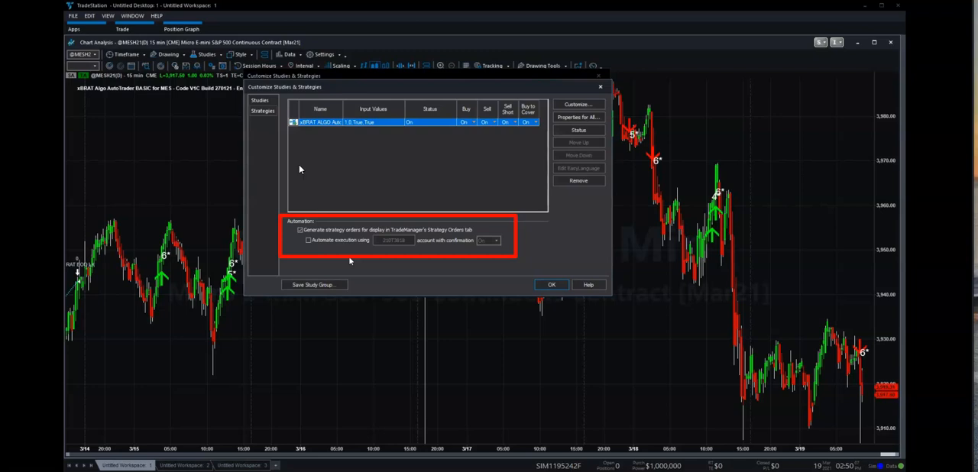
pyautogui.click(309, 240)
pyautogui.write('2')
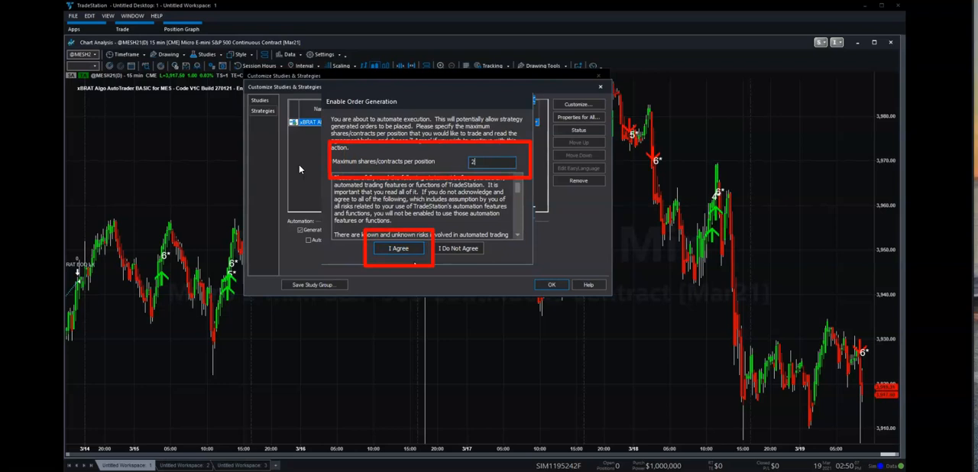
# Agree to enable order generation with confirmations off and apply the settings.
pyautogui.click(399, 248)
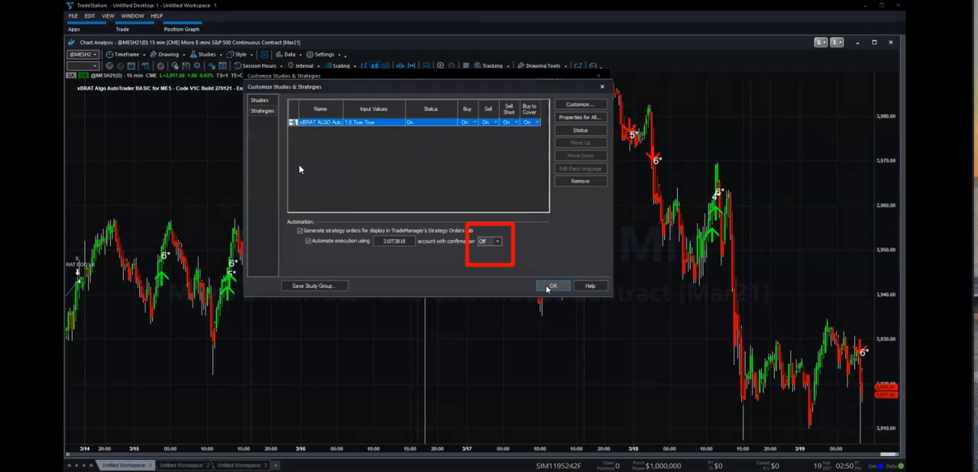
pyautogui.click(553, 286)
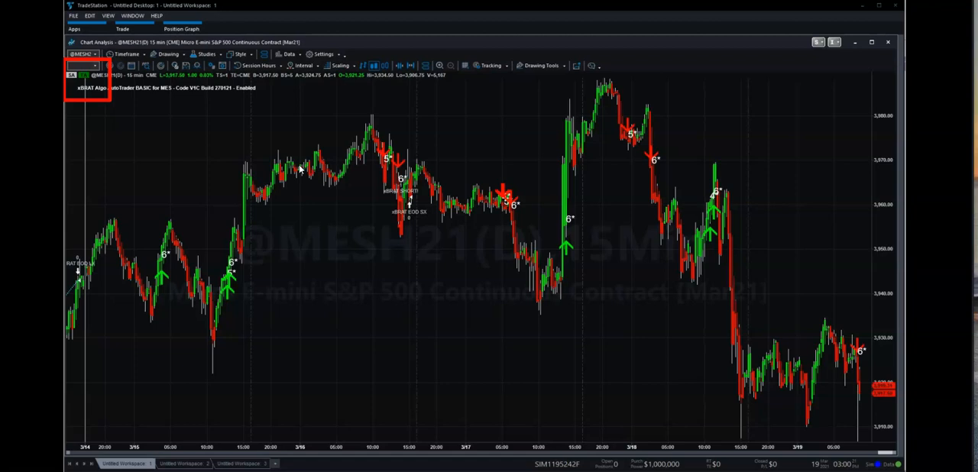
# Create a new Matrix price ladder window from File > New Application.
pyautogui.click(73, 20)
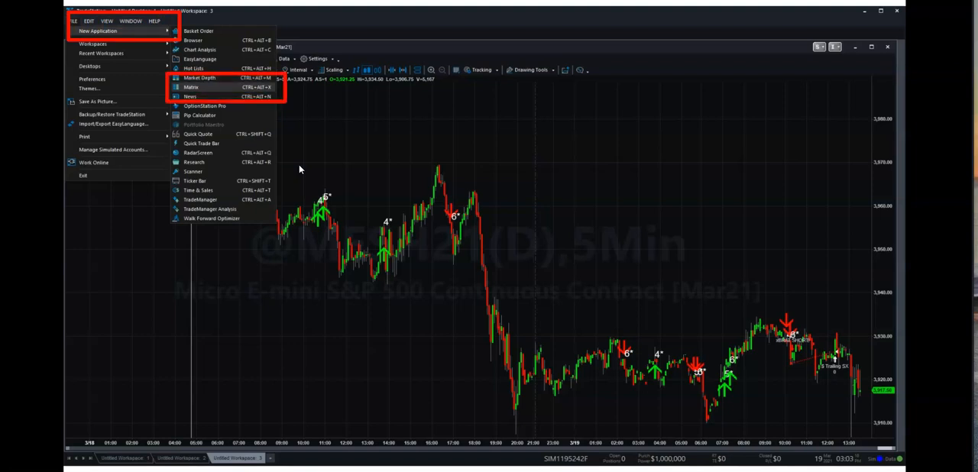
pyautogui.click(189, 89)
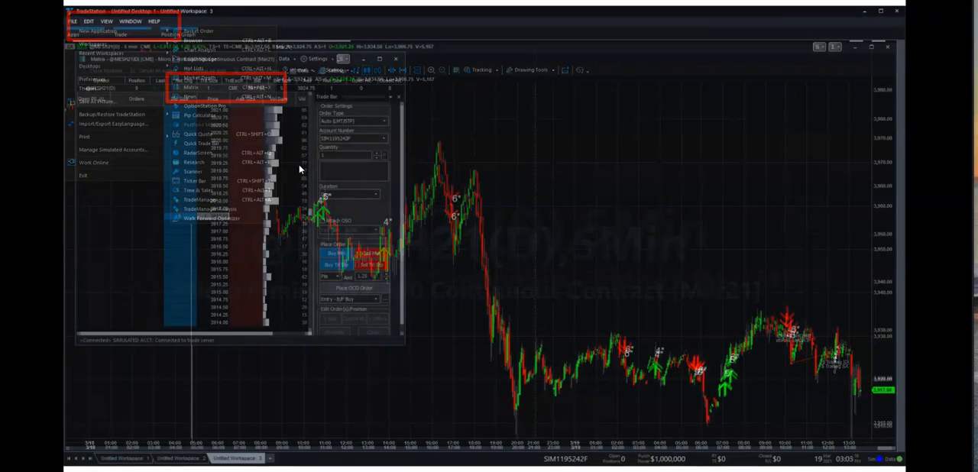